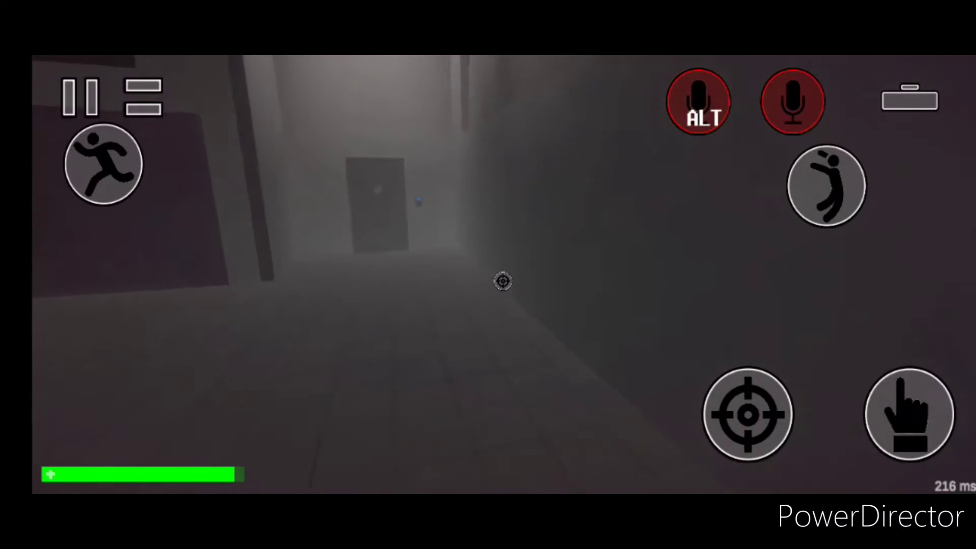
- Walk forward down the foggy corridor and turn into the large hall with the Gate sign
{"action": "left_click", "coordinate": [698, 101]}
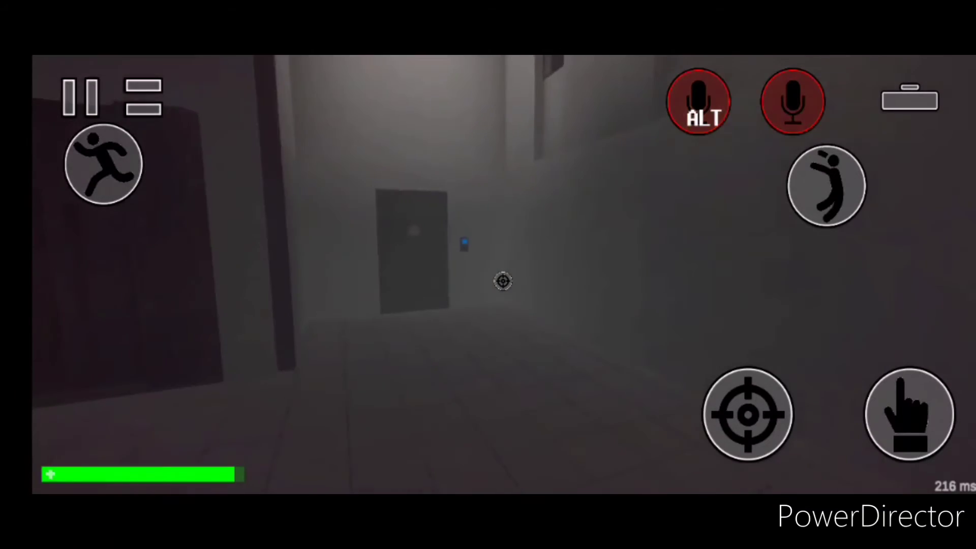
{"action": "left_click", "coordinate": [699, 102]}
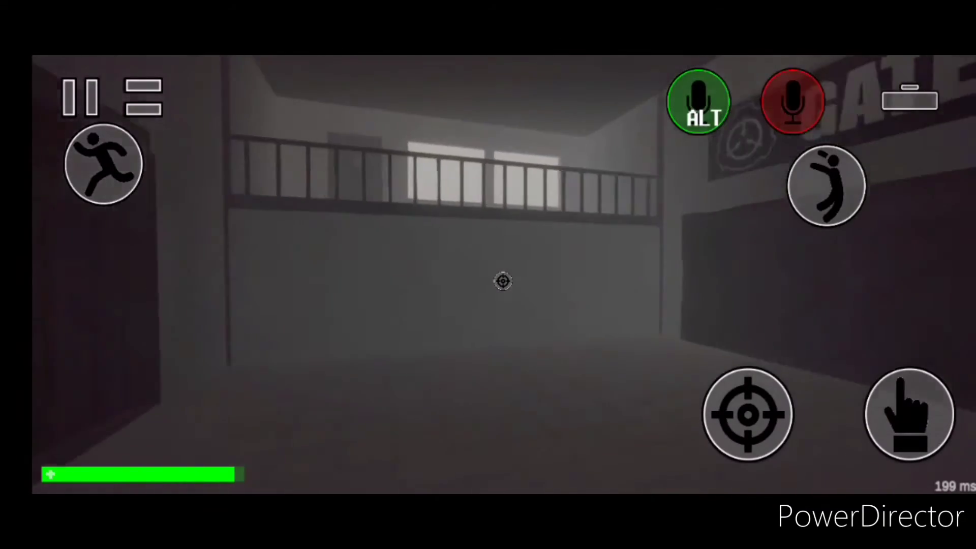